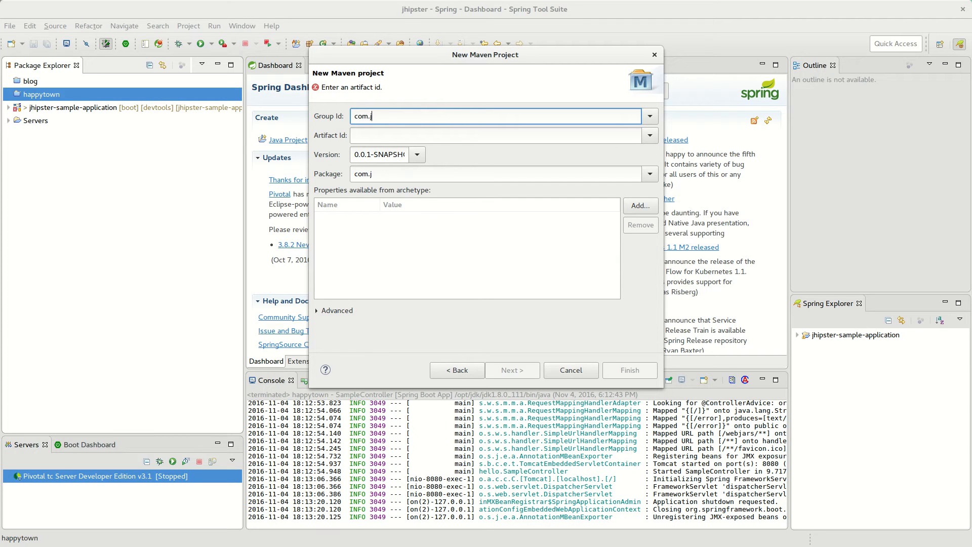
pyautogui.write('tutorial')
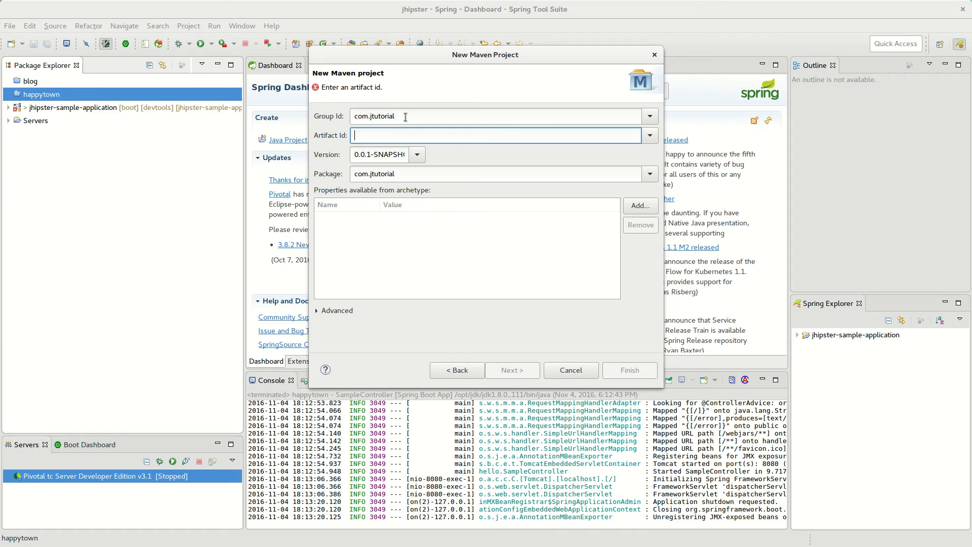